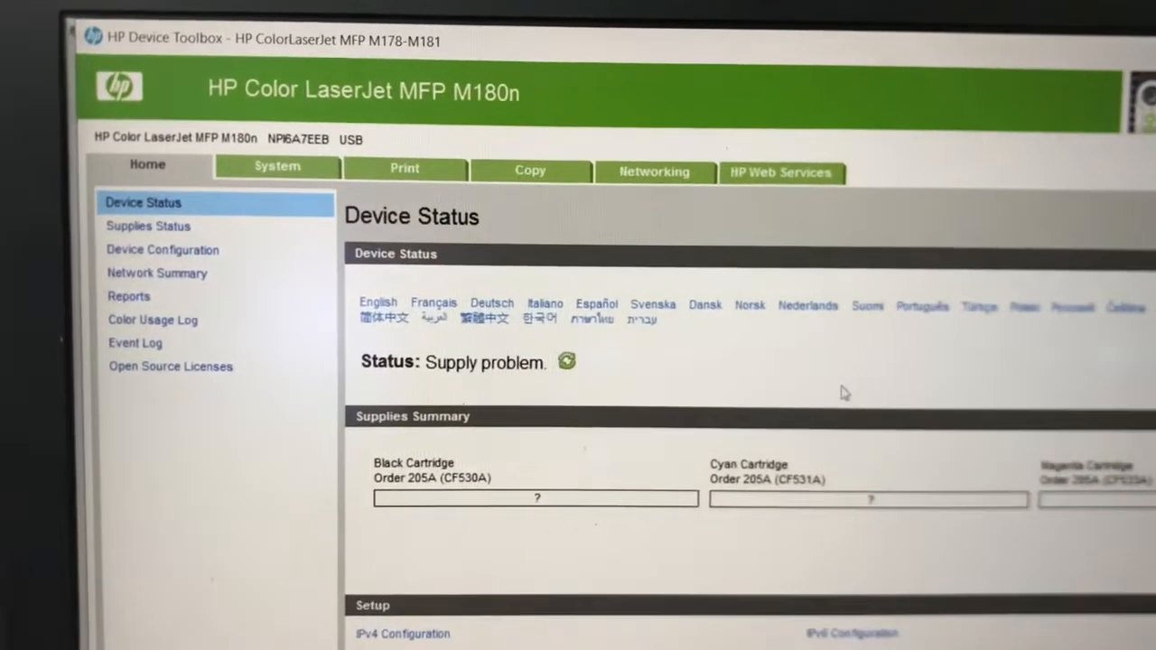
# Step: Turn off Cartridge Policy and Cartridge Protection under System > Supply Settings
pyautogui.scroll(-3)
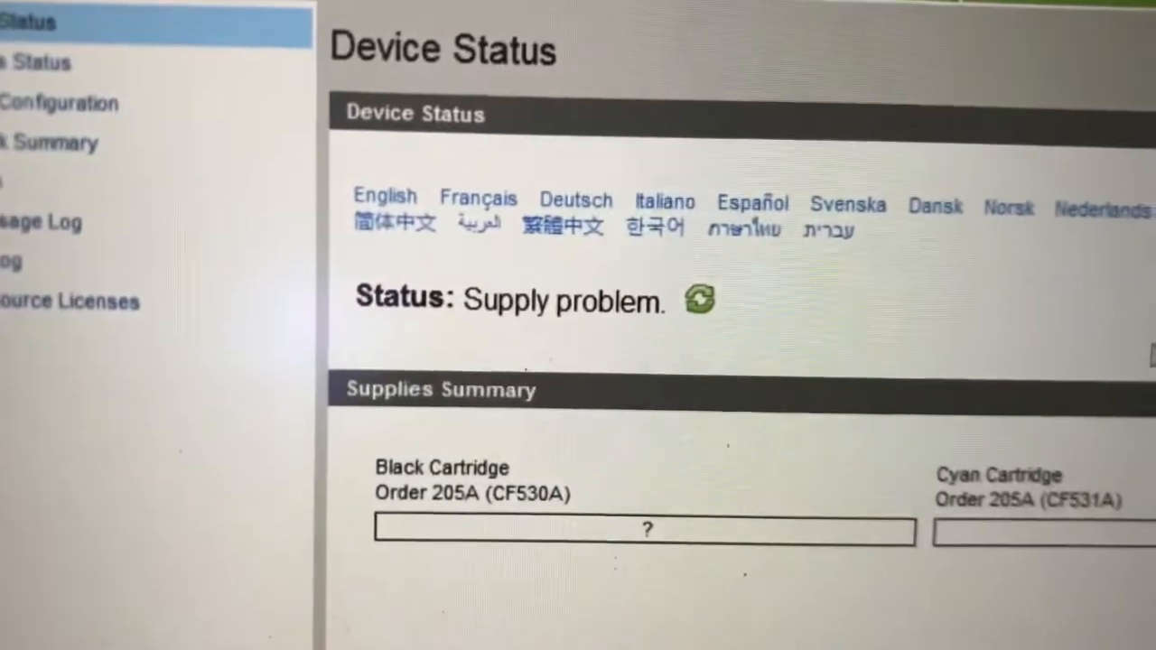
pyautogui.scroll(-3)
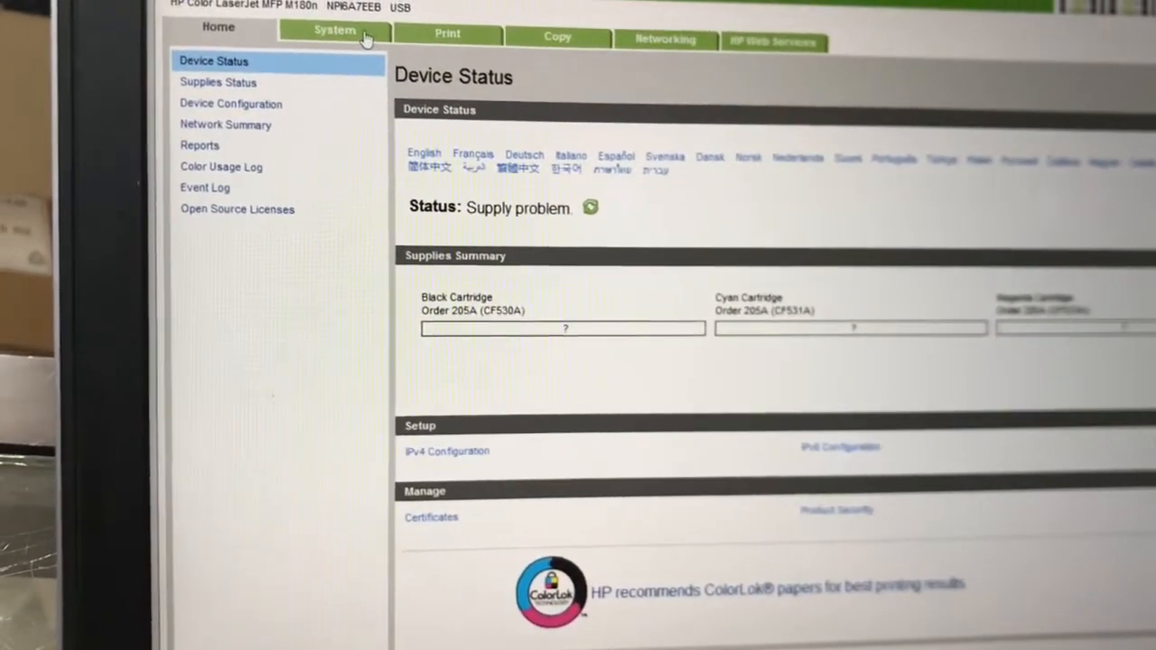
pyautogui.click(334, 30)
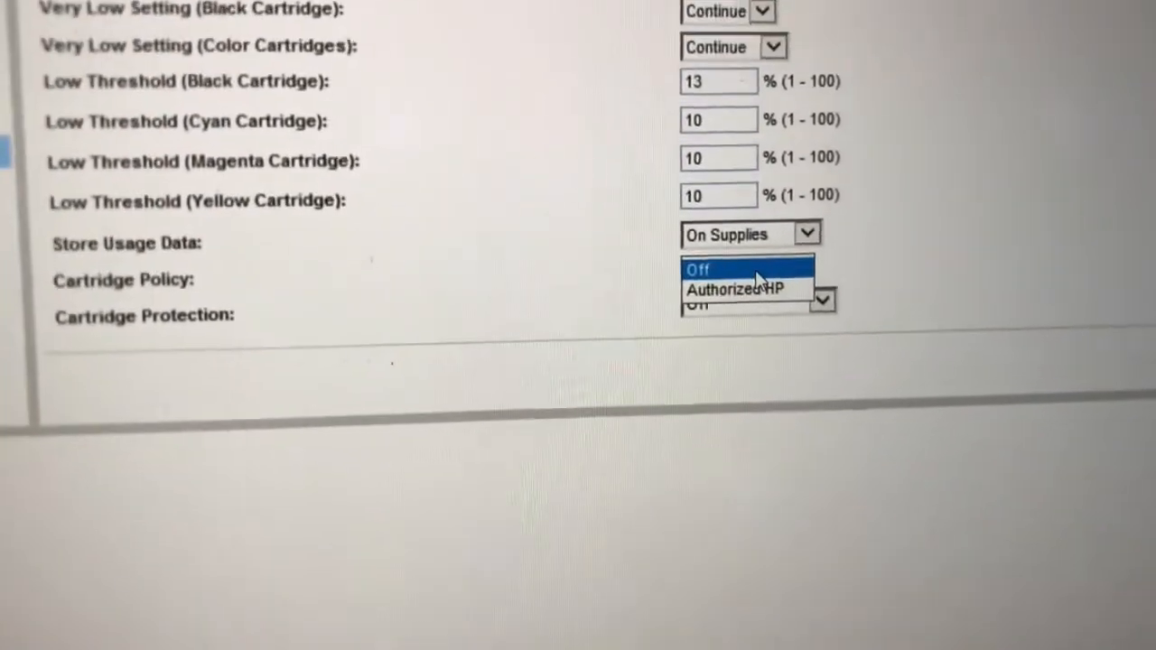
pyautogui.click(731, 270)
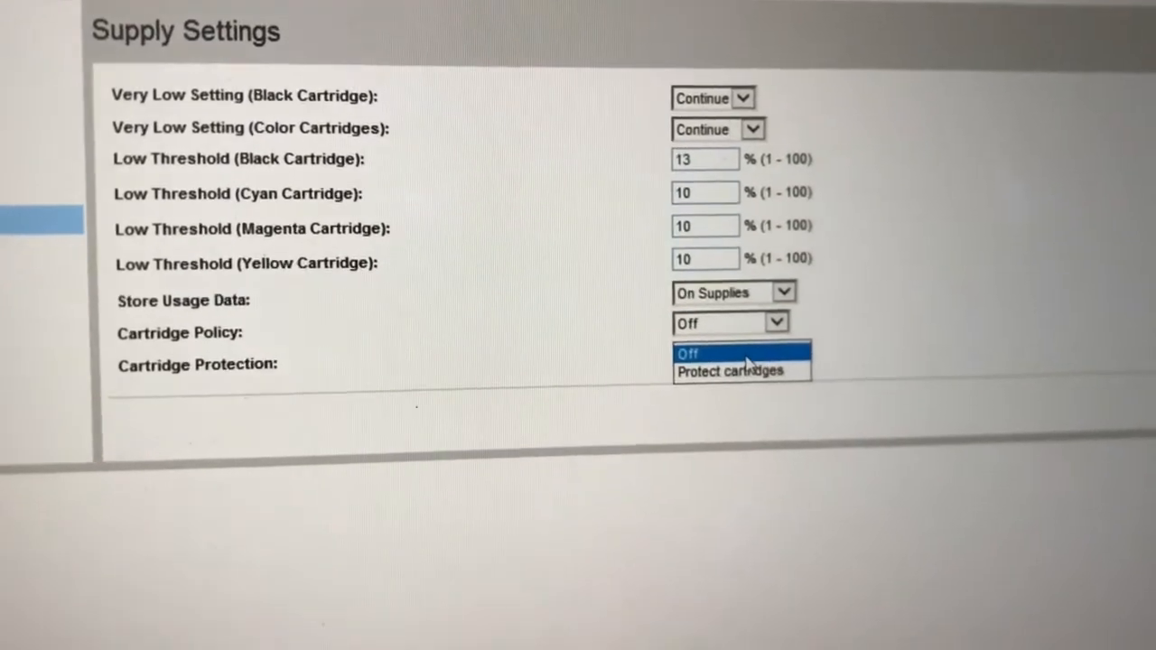
pyautogui.click(689, 353)
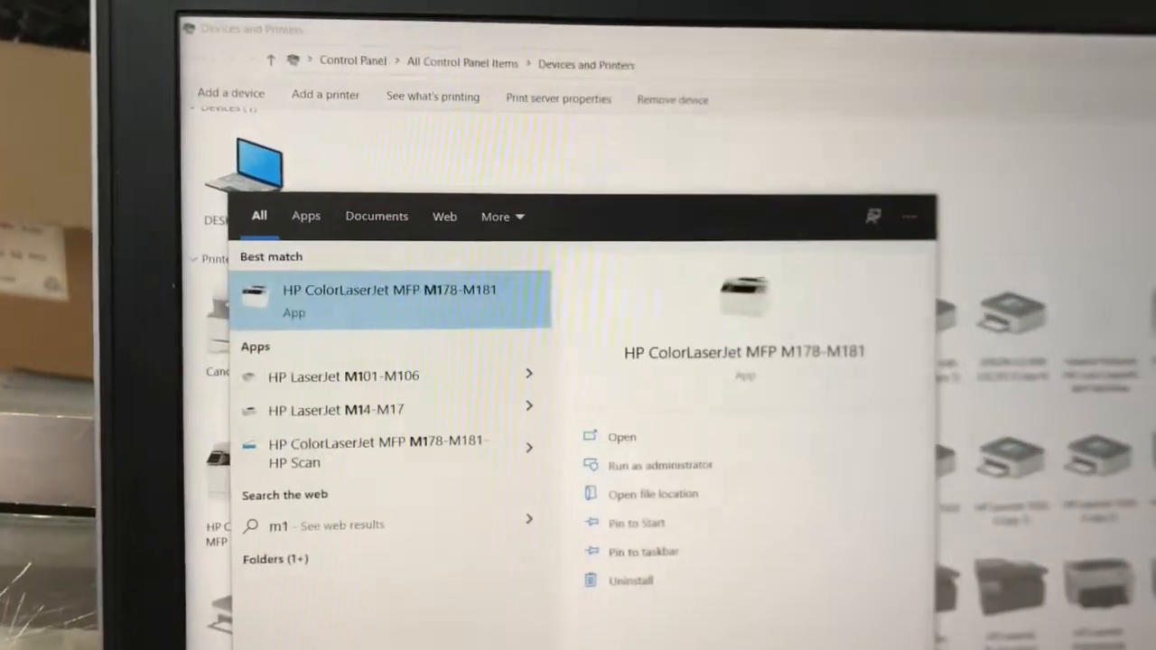
# Step: Search '180n' and open the HP ColorLaserJet MFP M178-M181 printer software
pyautogui.write('180n')
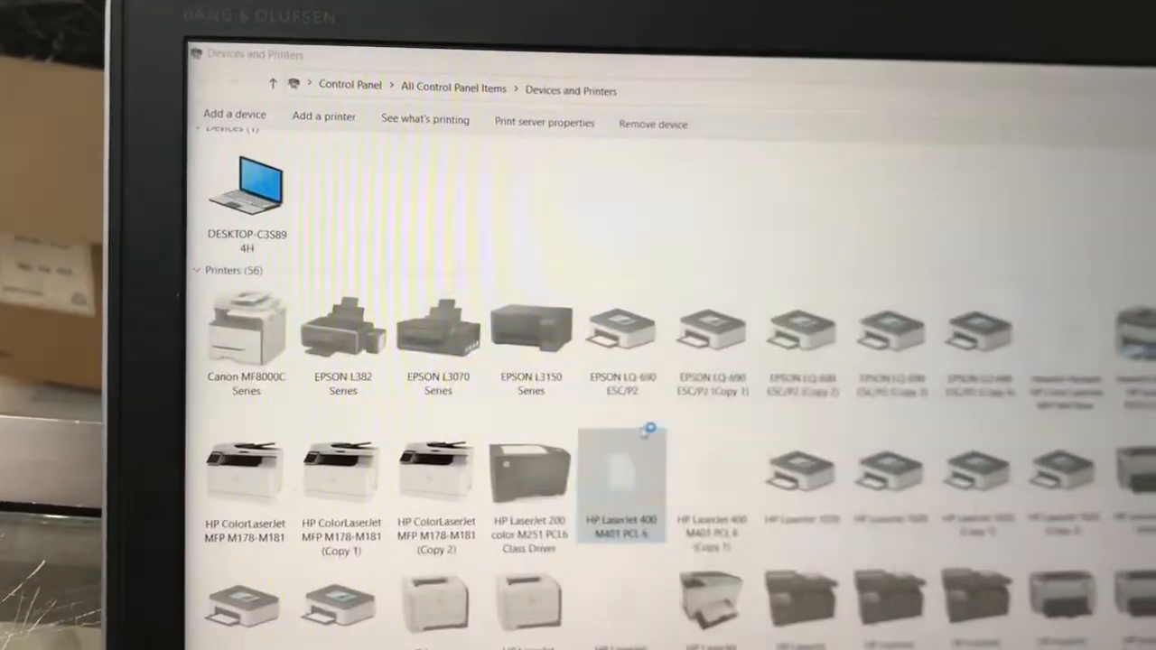
pyautogui.doubleClick(621, 470)
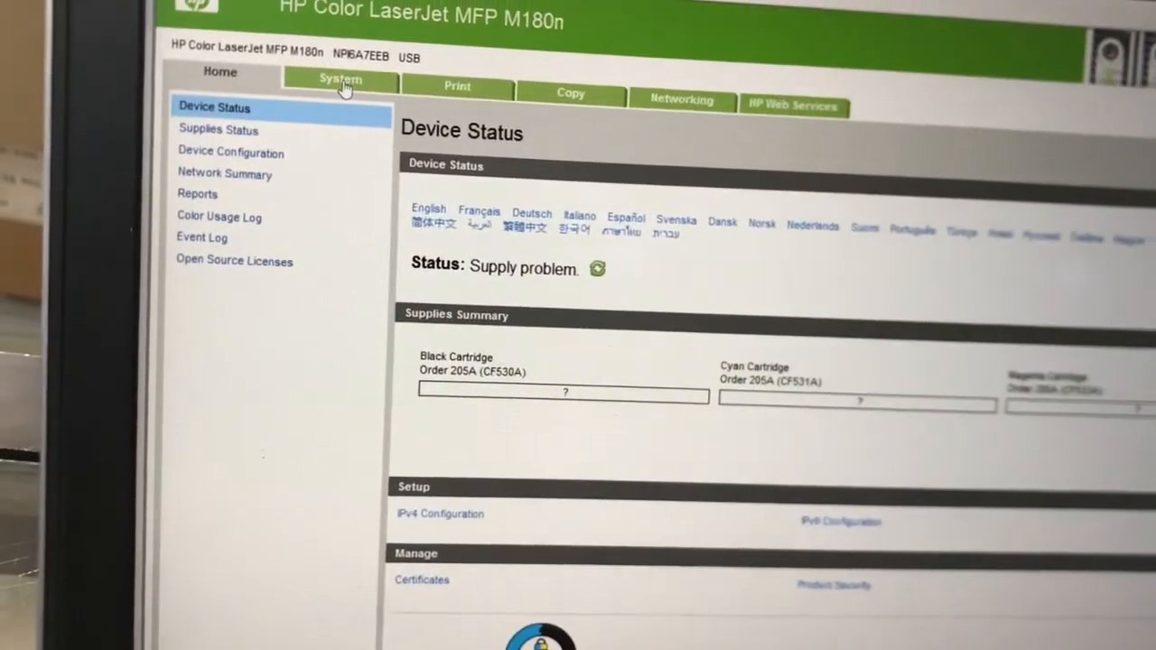
# Step: Switch to the System tab in HP Device Toolbox
pyautogui.click(340, 79)
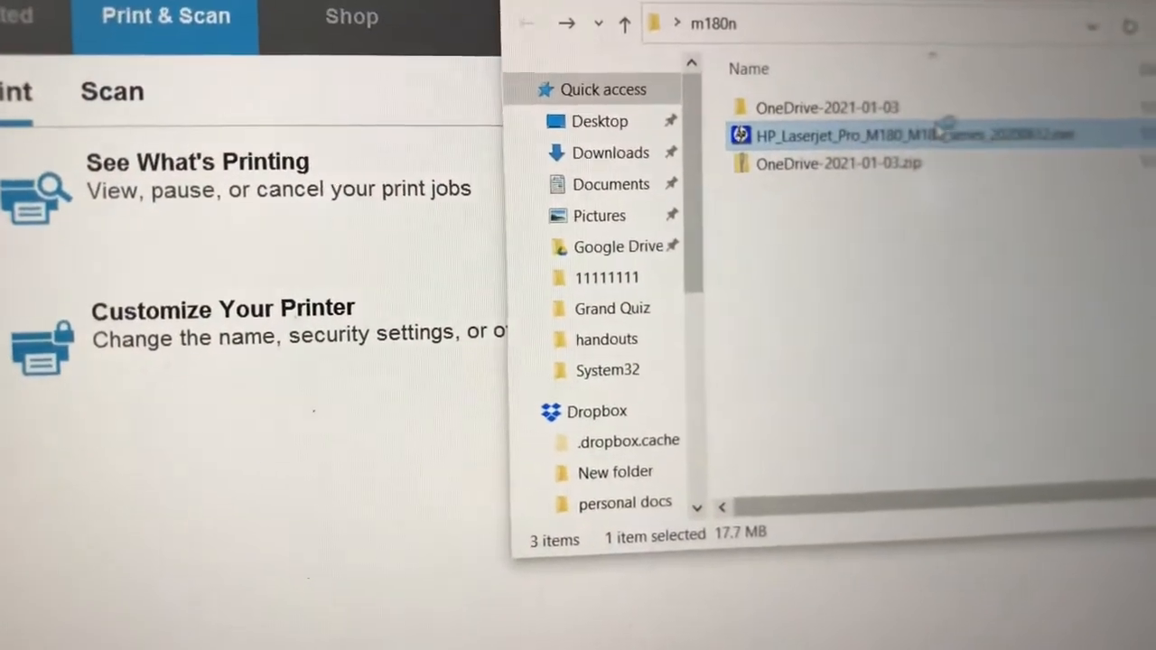
# Step: Launch the M180 firmware updater and select HP ColorLaserJet MFP M178-M181 as the target printer
pyautogui.doubleClick(885, 133)
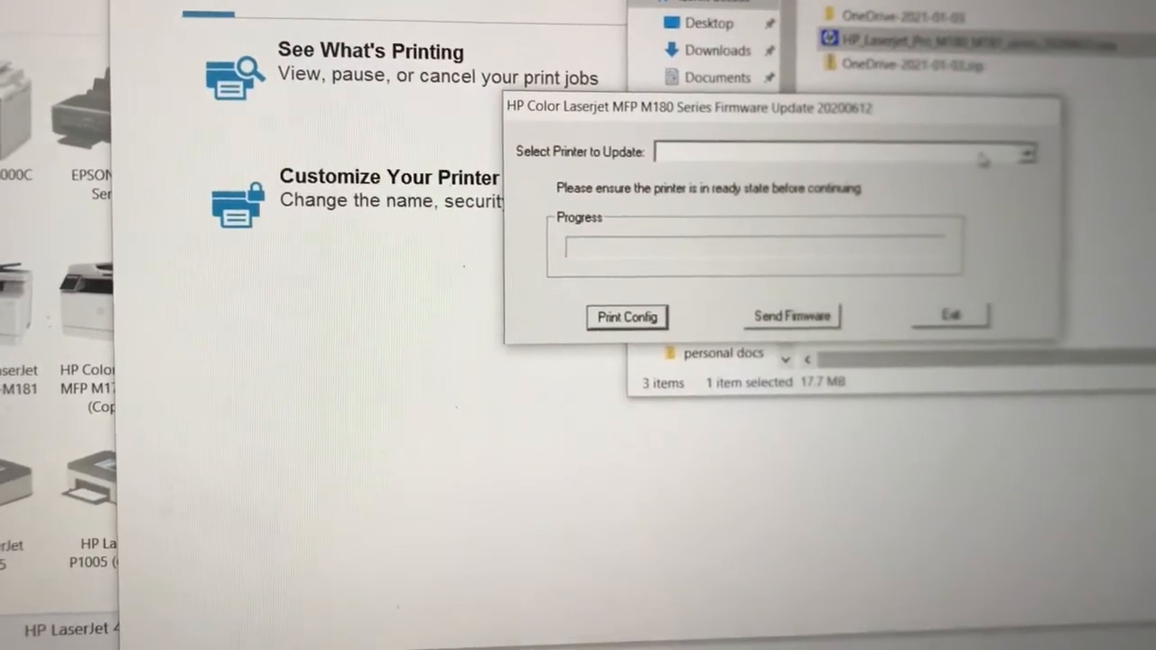
pyautogui.click(1025, 152)
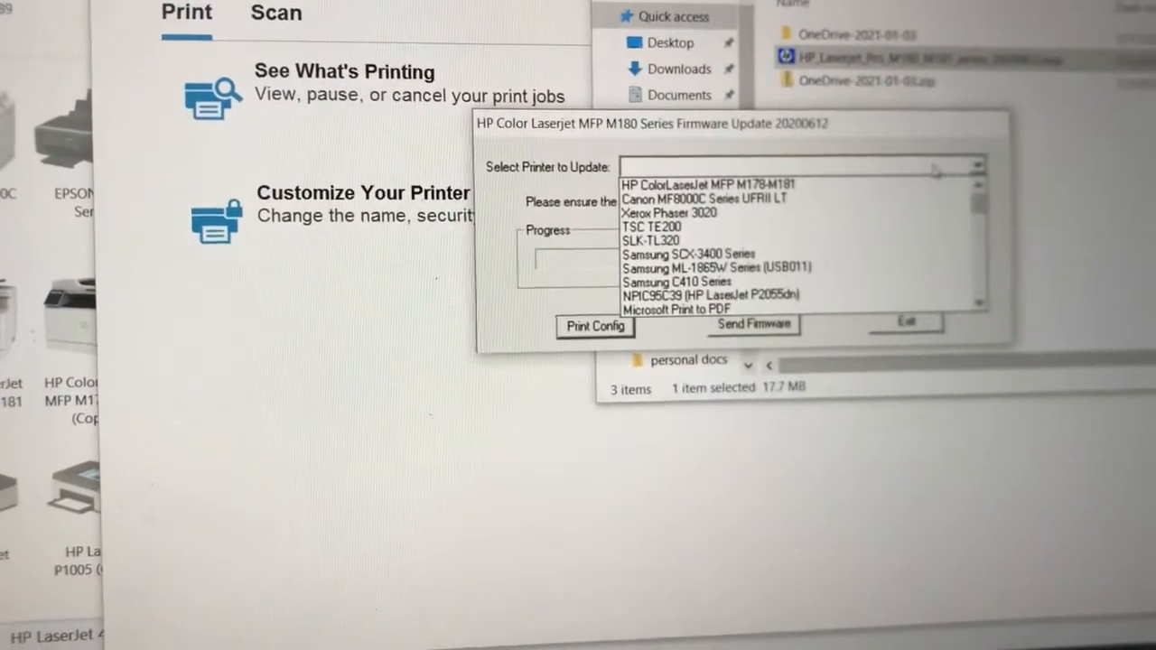
pyautogui.click(704, 185)
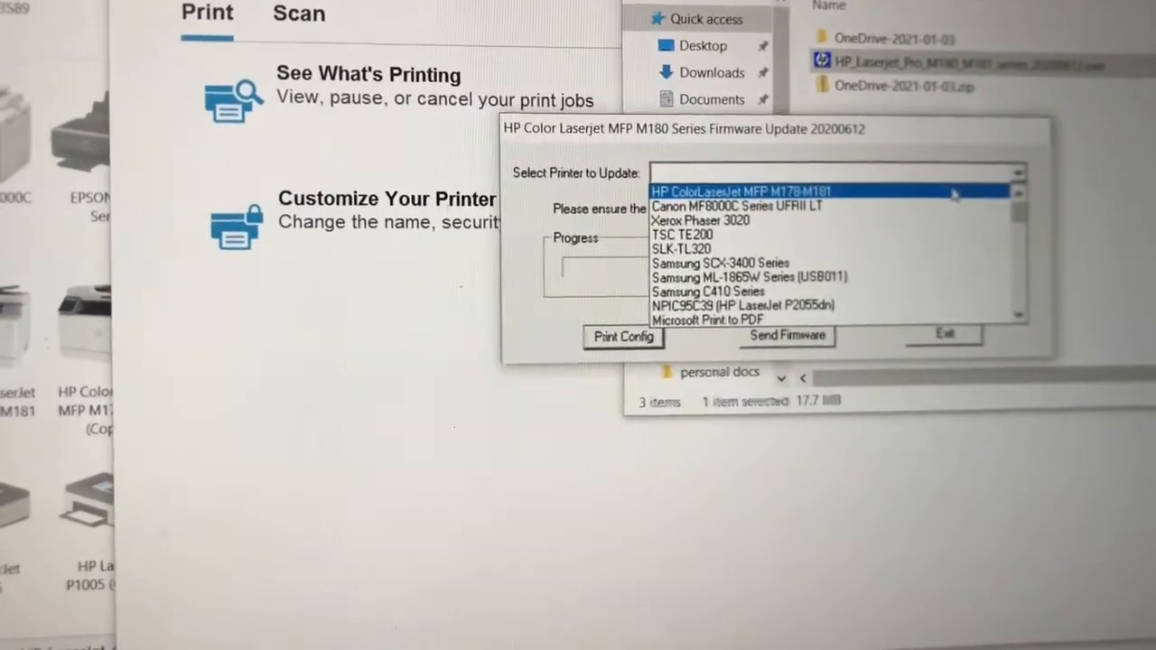
pyautogui.click(722, 191)
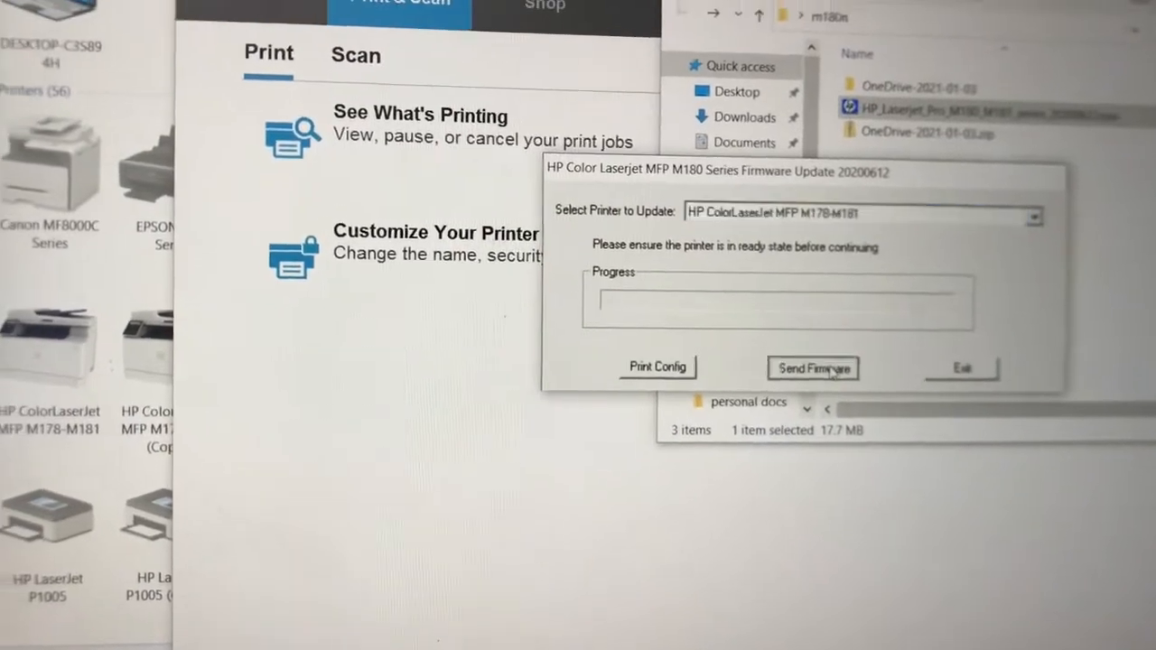
# Step: Send the June 2020 firmware to the printer, then reopen HP Device Toolbox
pyautogui.click(811, 368)
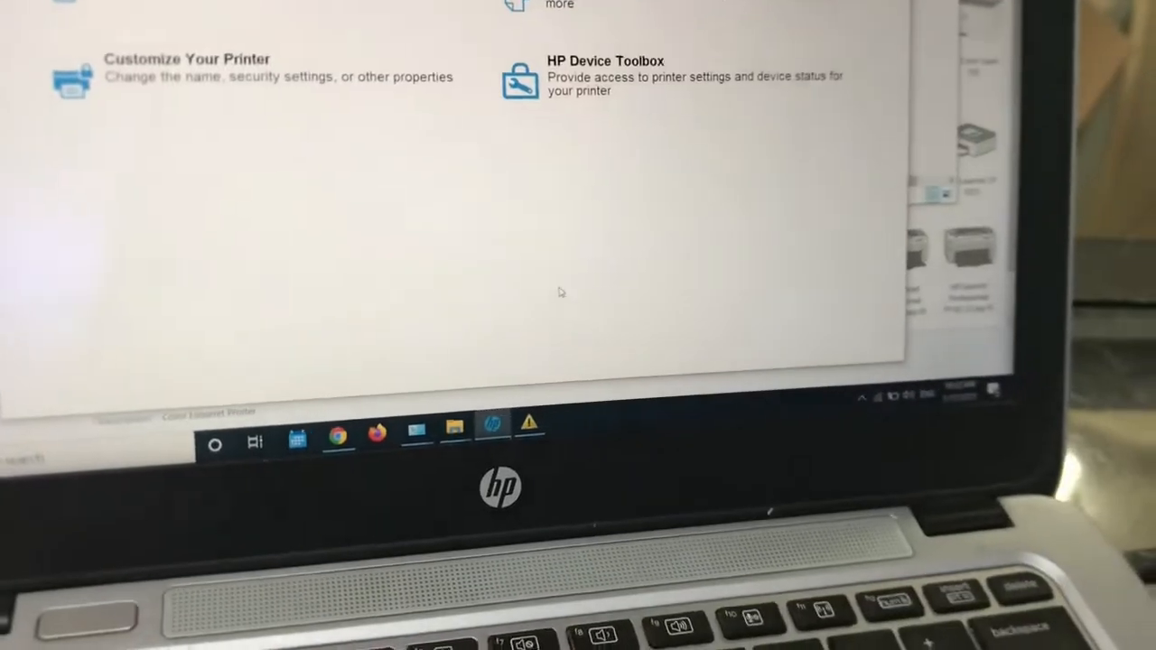
pyautogui.click(605, 61)
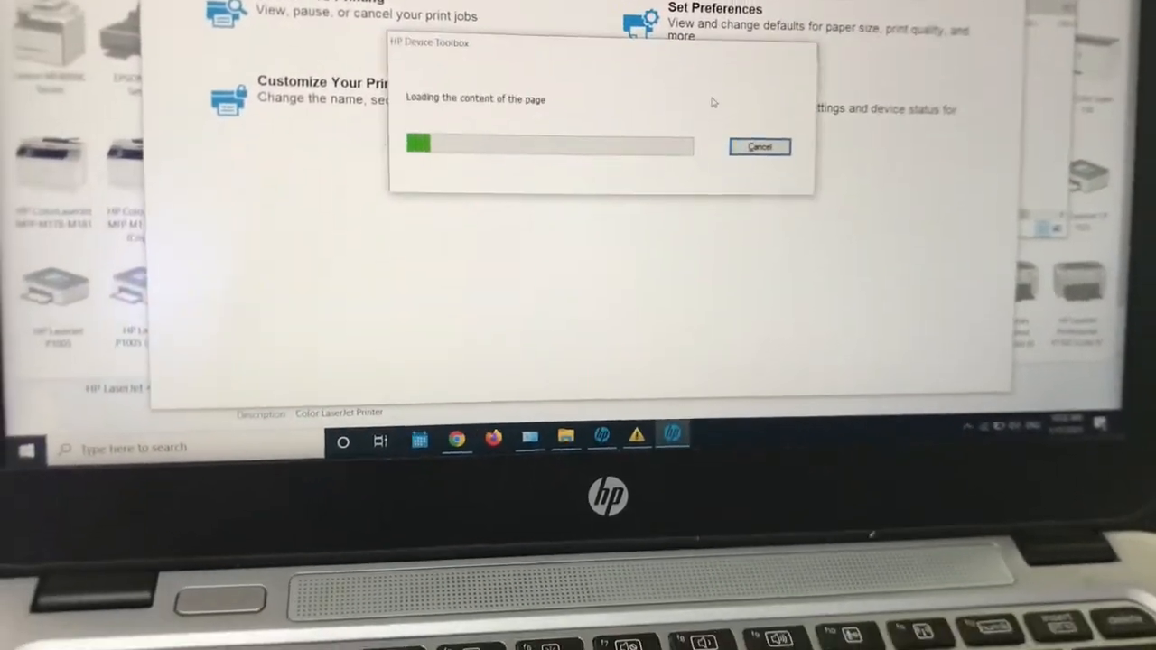